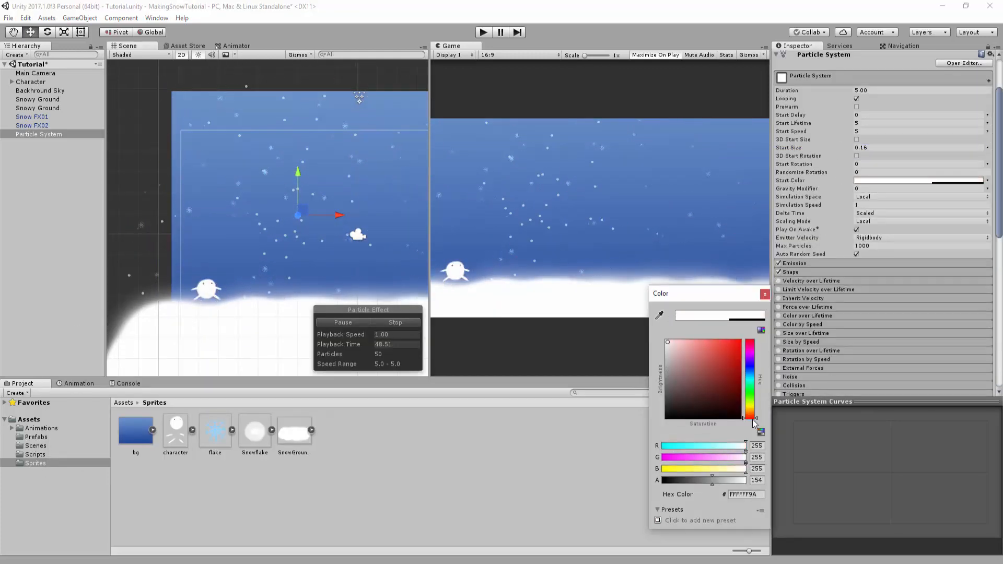
Set the Start Color alpha to 154 and expand the Box emitter Shape module
{"action": "left_click", "coordinate": [791, 272]}
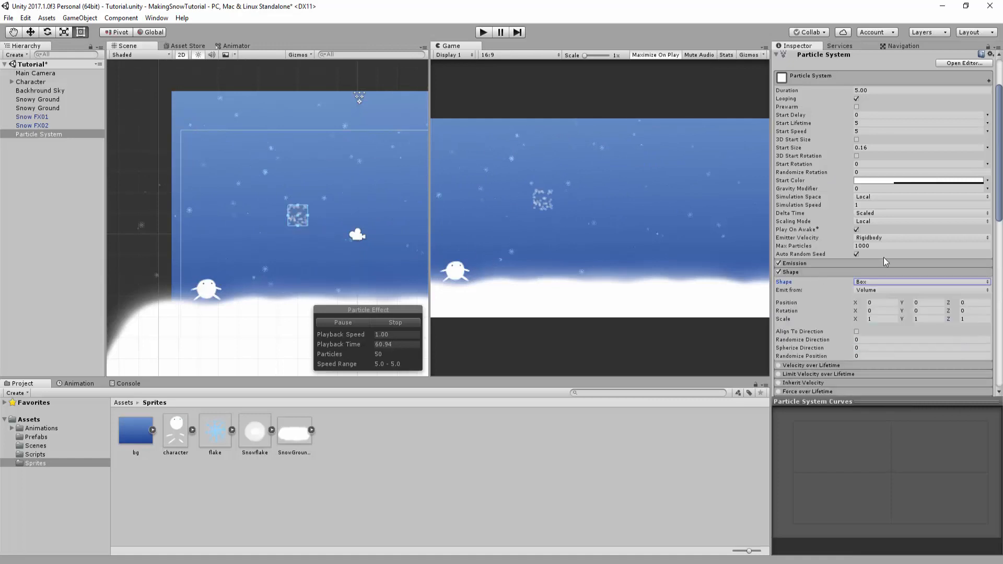
{"action": "left_click", "coordinate": [922, 290]}
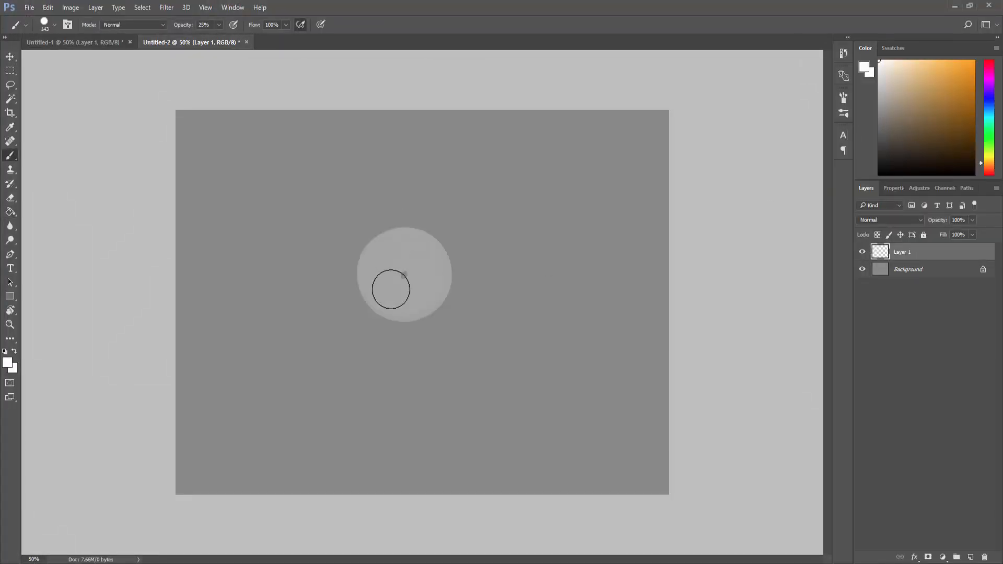
Paint a soft round white blob on Layer 1 with the 25% opacity brush
{"action": "left_click_drag", "start_coordinate": [390, 291], "coordinate": [426, 276]}
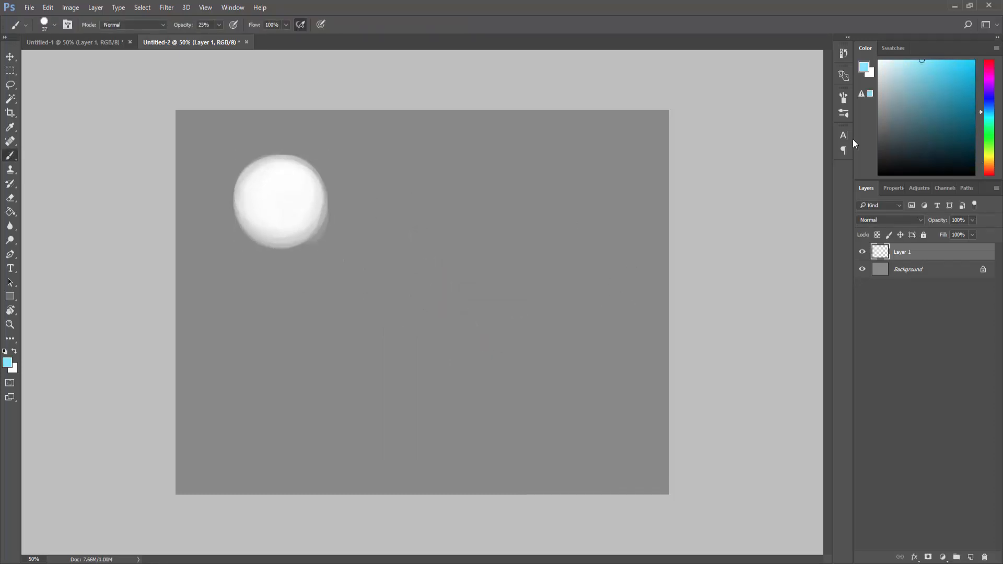
{"action": "left_click_drag", "start_coordinate": [403, 259], "coordinate": [528, 389]}
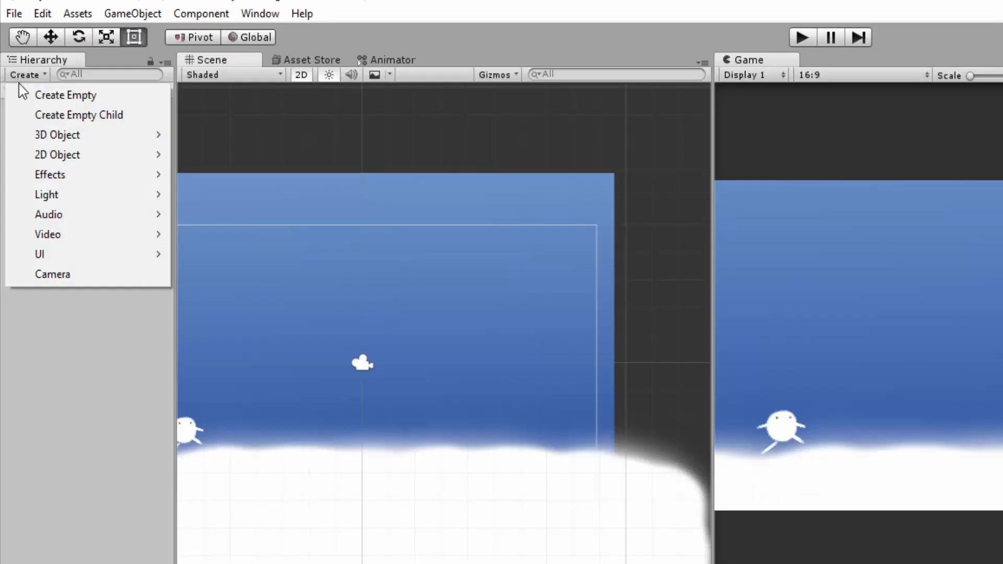
{"action": "mouse_move", "coordinate": [49, 175]}
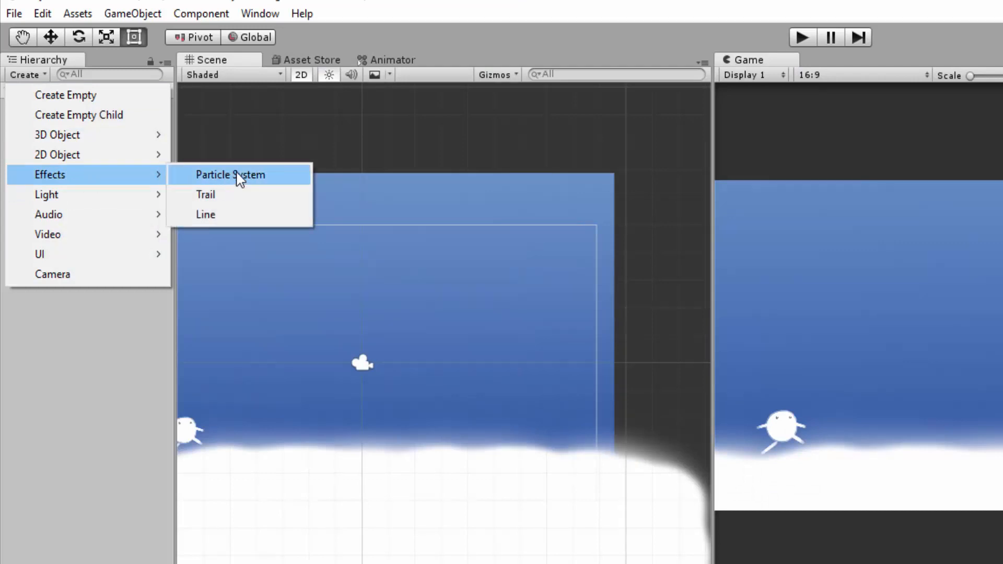
Create a Particle System via Create > Effects and review its modules in the Inspector
{"action": "left_click", "coordinate": [230, 174]}
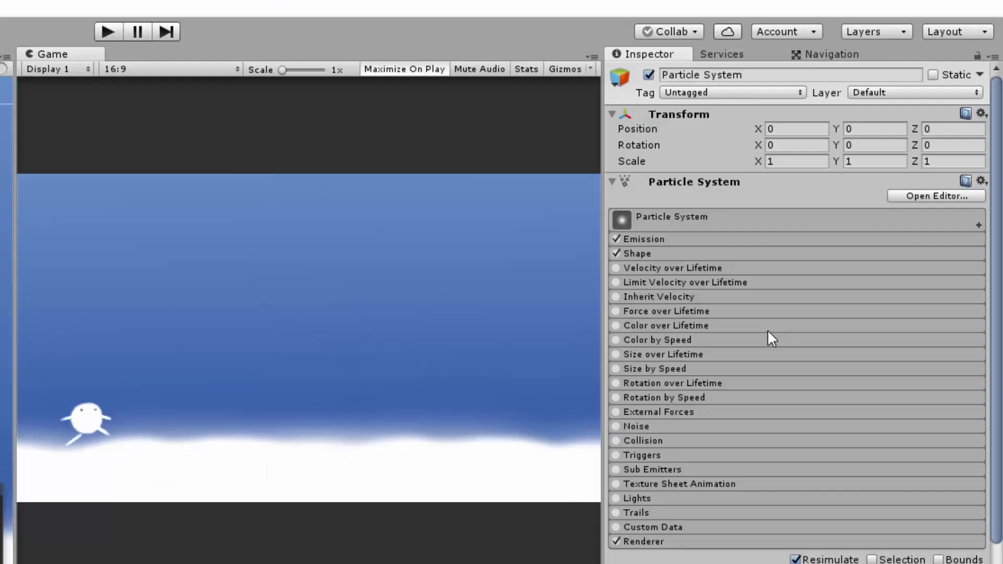
{"action": "mouse_move", "coordinate": [751, 444]}
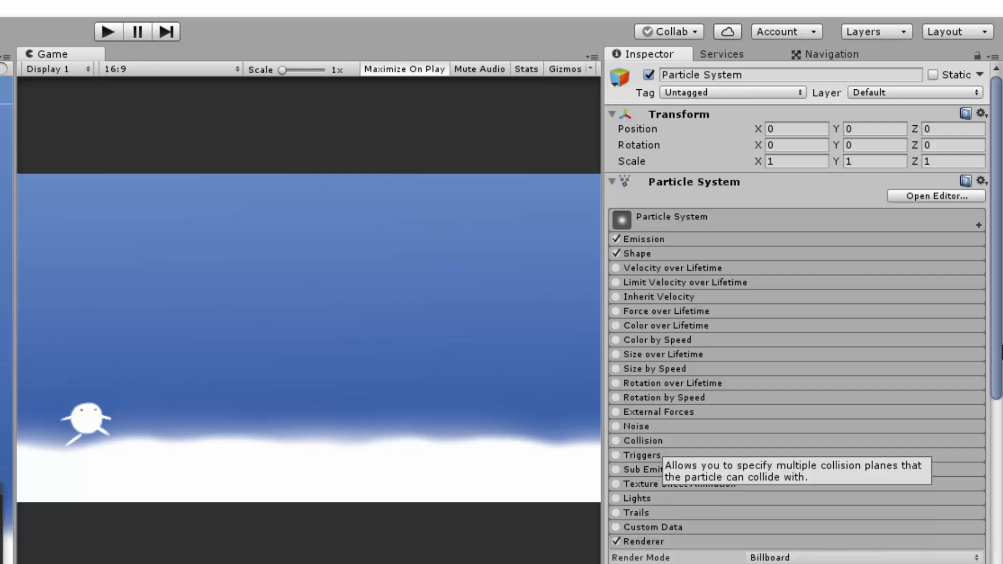
{"action": "scroll", "scroll_direction": "down", "scroll_amount": 3}
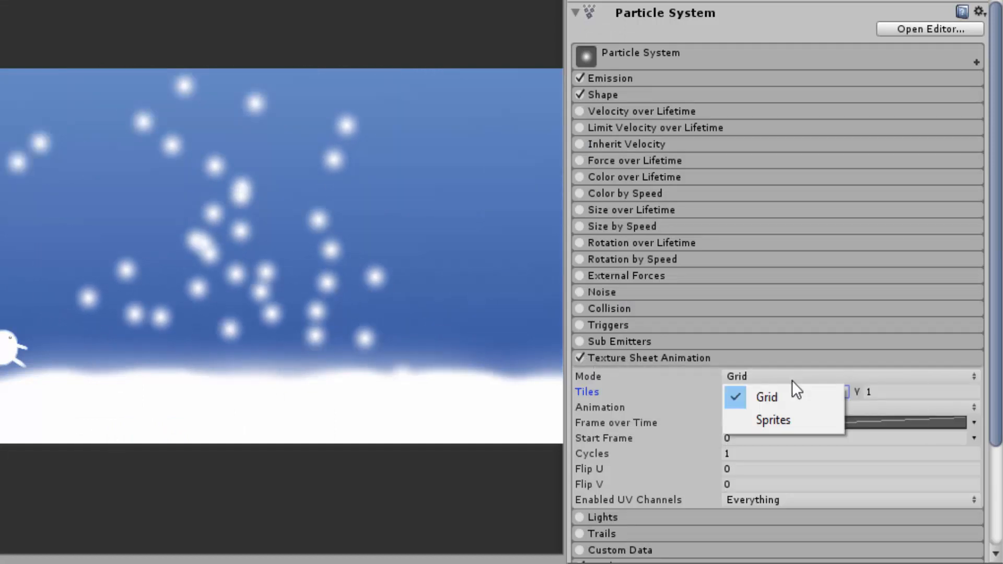
Set Texture Sheet Animation Mode to Sprites and bring up the sprite slot picker
{"action": "left_click", "coordinate": [773, 420]}
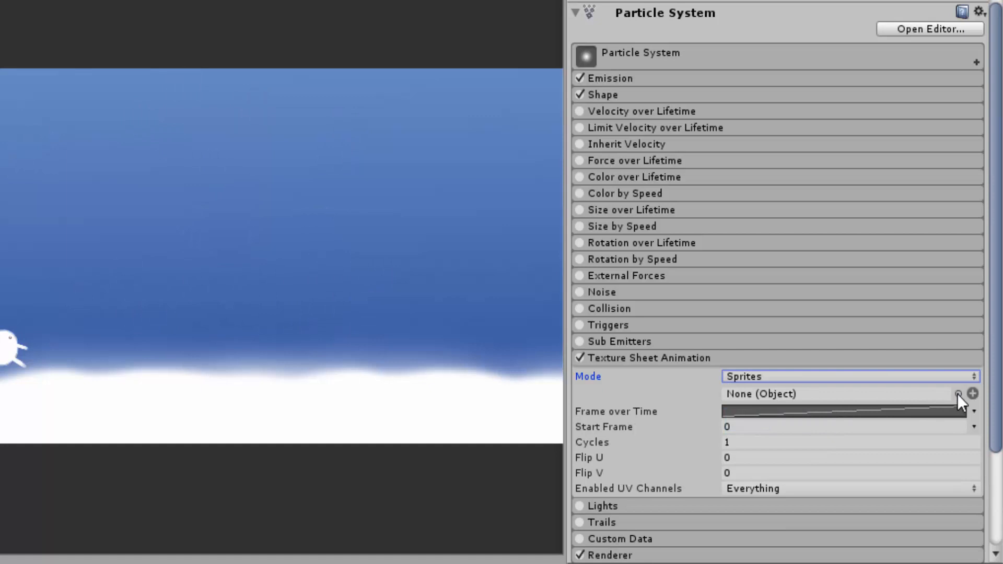
{"action": "left_click", "coordinate": [959, 394]}
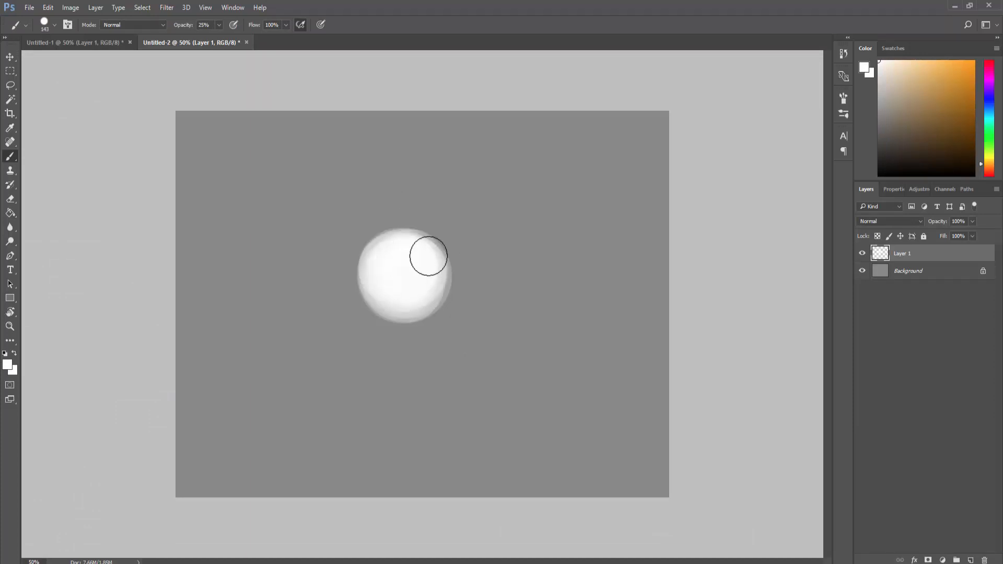
Hide the gray Background layer and commit a tight crop around the snowflake blob
{"action": "left_click", "coordinate": [10, 113]}
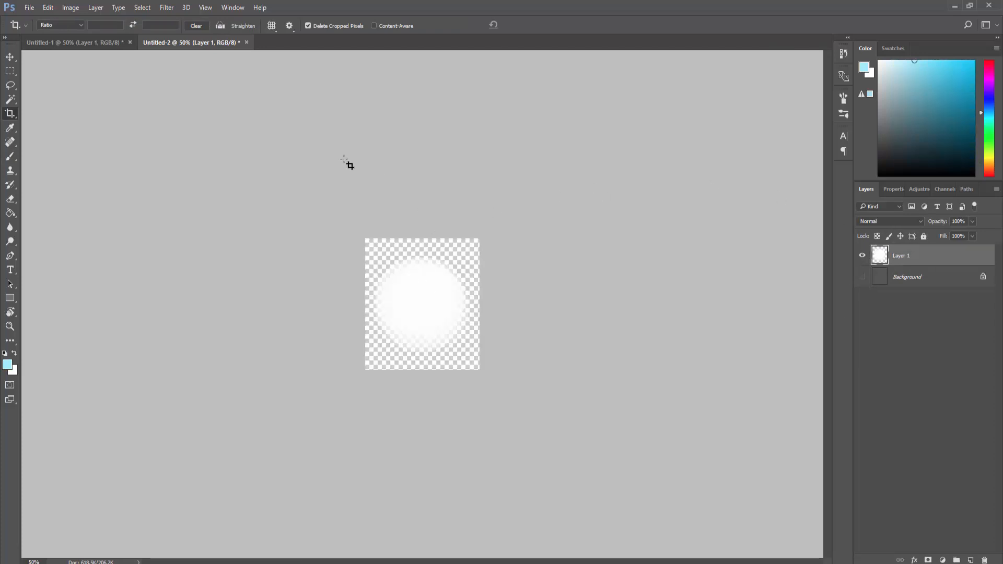
{"action": "left_click", "coordinate": [29, 7]}
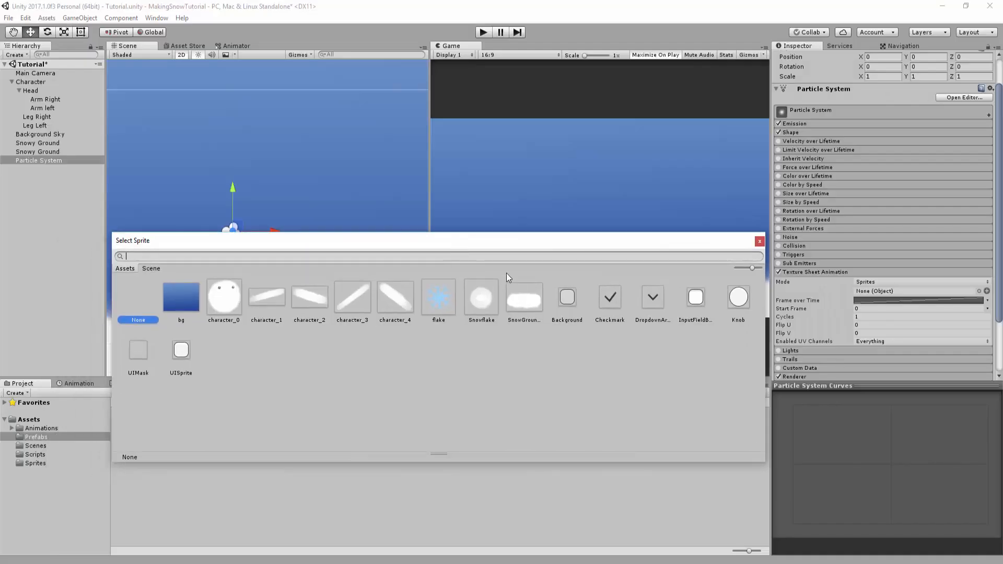
{"action": "mouse_move", "coordinate": [471, 383]}
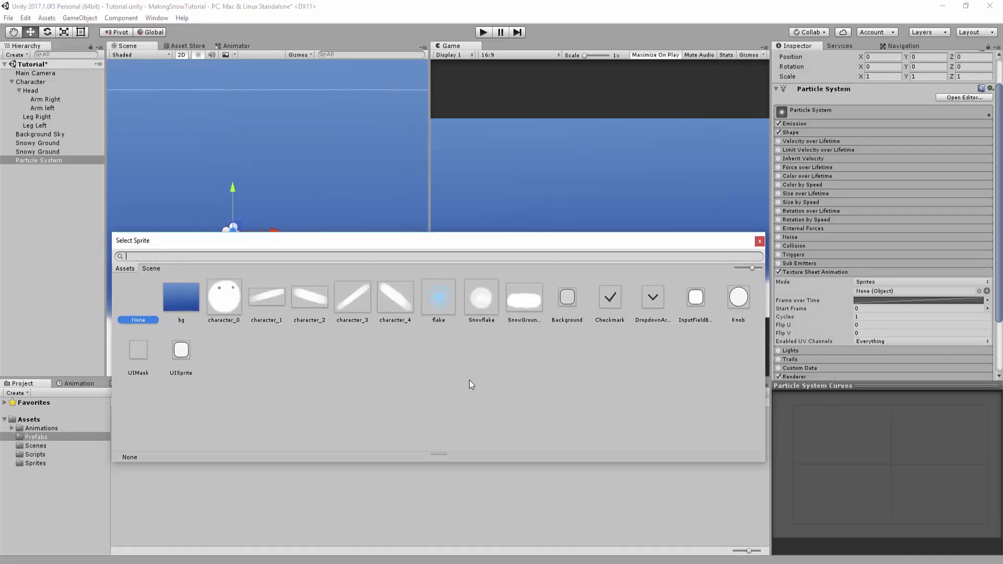
Assign the Snowflake sprite and the Sprites-Default material so particles render as round flakes
{"action": "left_click", "coordinate": [481, 295]}
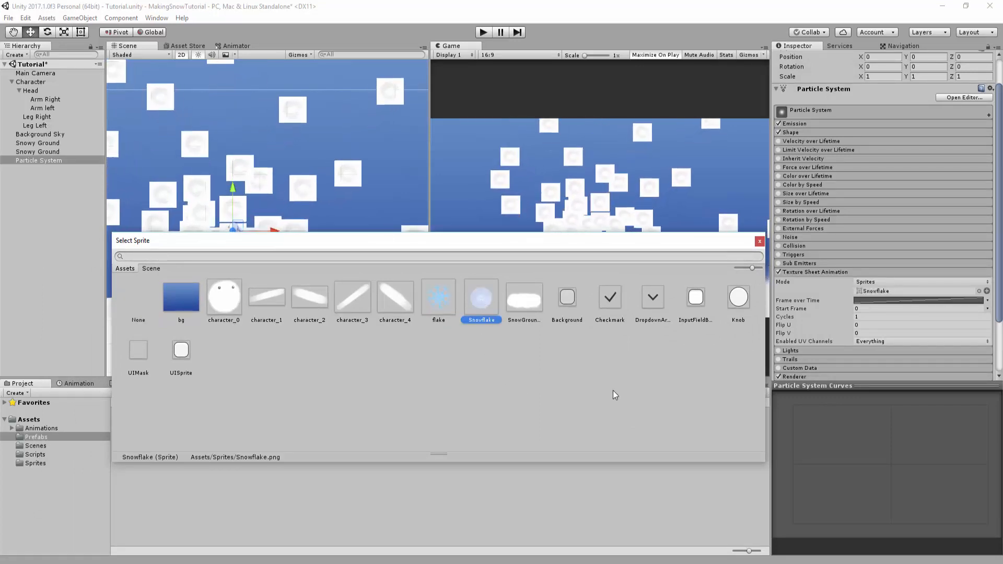
{"action": "left_click", "coordinate": [758, 241]}
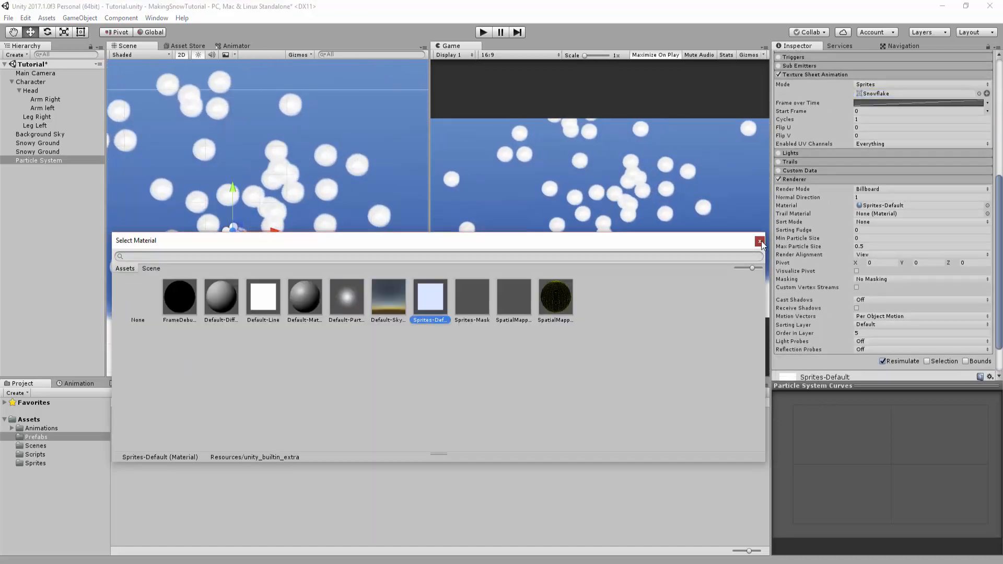
{"action": "left_click", "coordinate": [761, 244]}
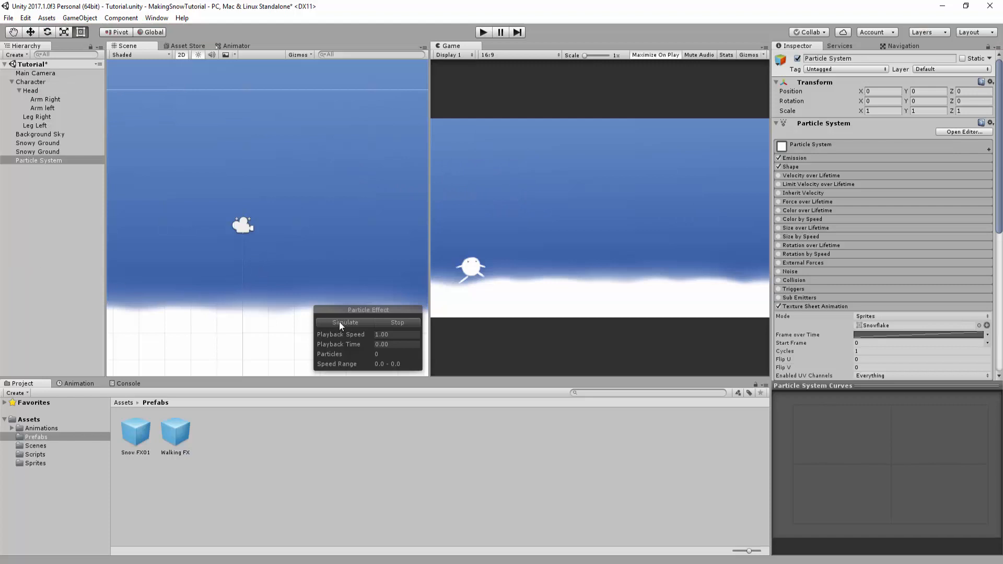
Simulate the particle effect until snowflakes fill the scene, then pause it
{"action": "left_click", "coordinate": [345, 322]}
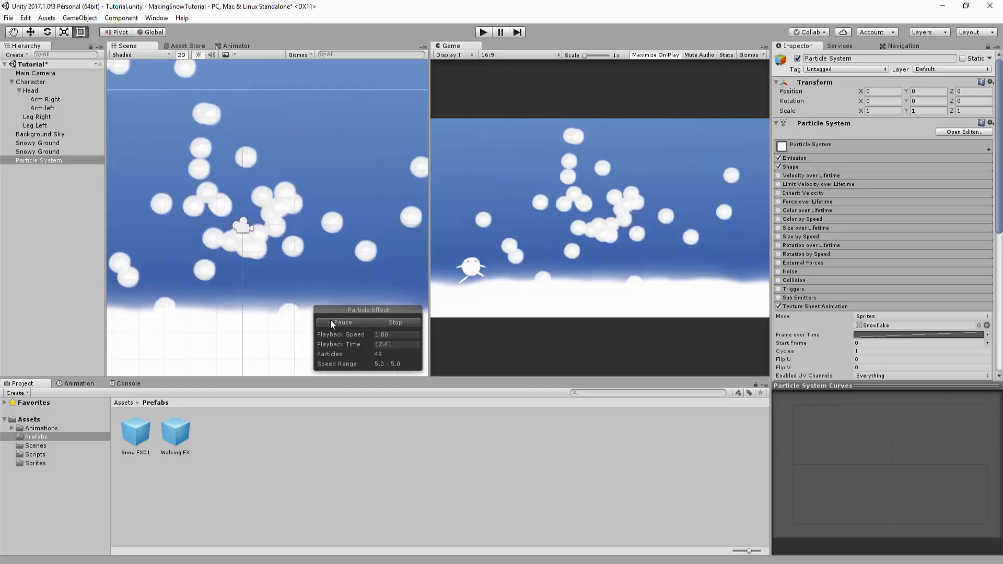
{"action": "left_click", "coordinate": [342, 322]}
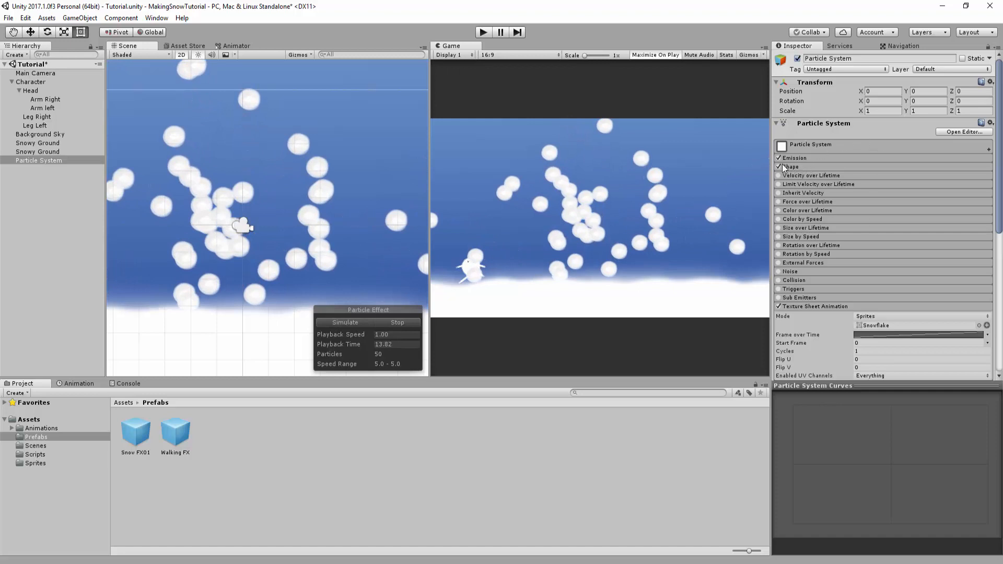
{"action": "mouse_move", "coordinate": [806, 307]}
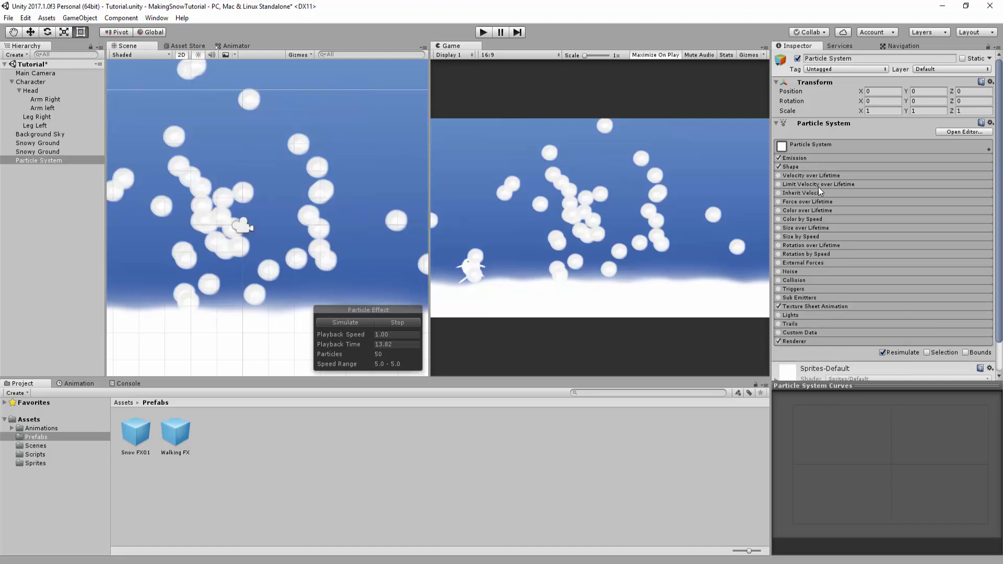
{"action": "mouse_move", "coordinate": [817, 172]}
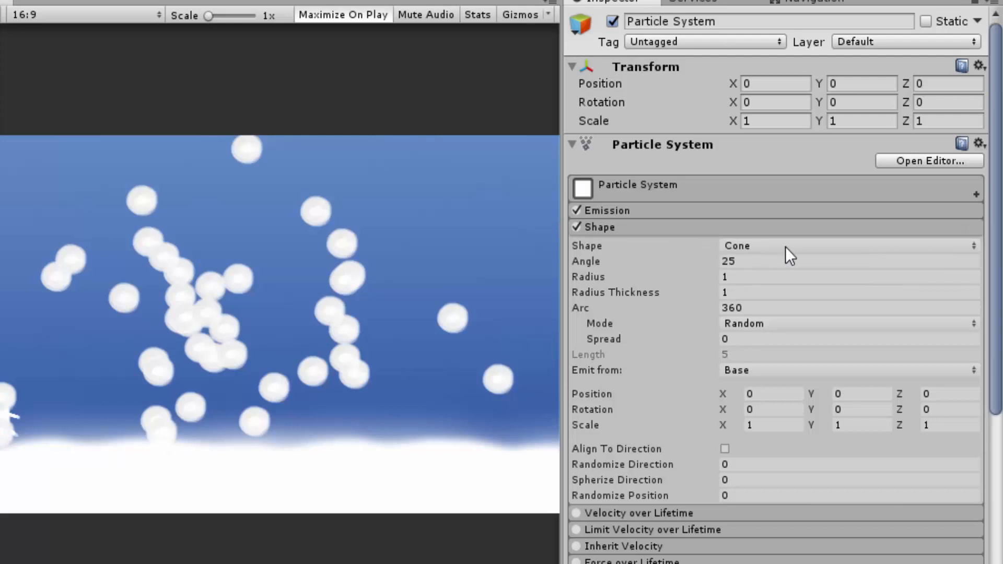
Review the emitter Shape dropdown and keep the shape as Cone
{"action": "left_click", "coordinate": [845, 244]}
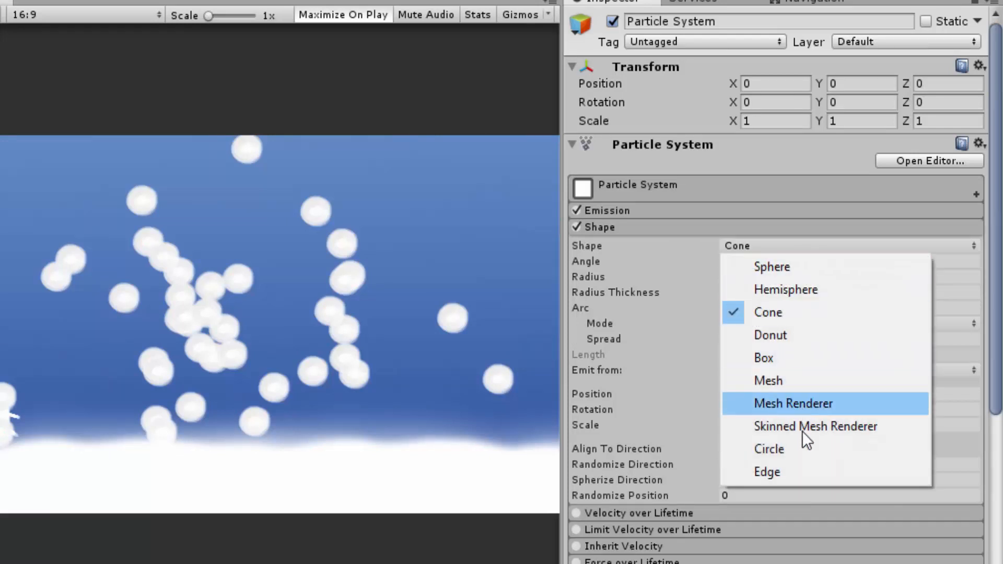
{"action": "mouse_move", "coordinate": [796, 312]}
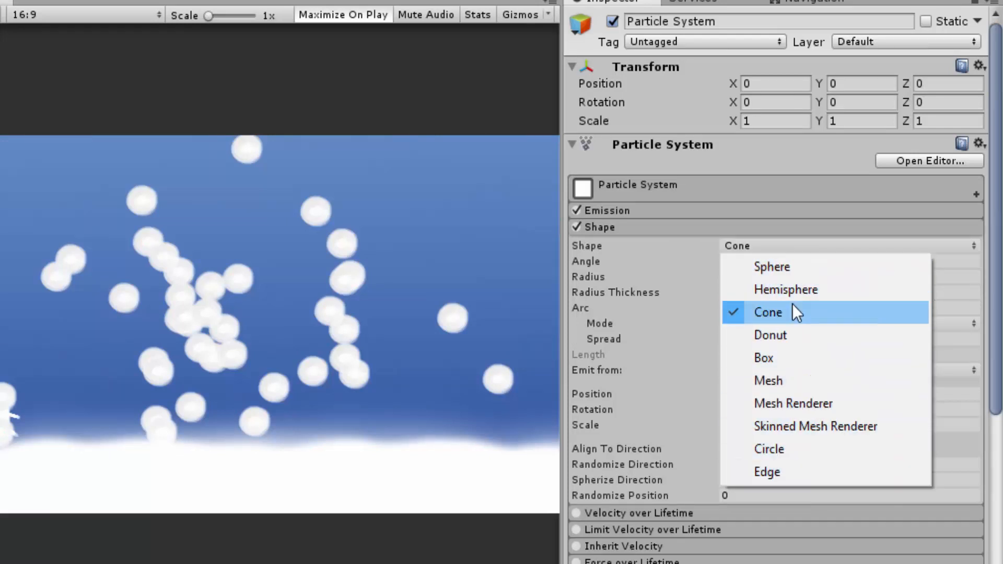
{"action": "mouse_move", "coordinate": [826, 473]}
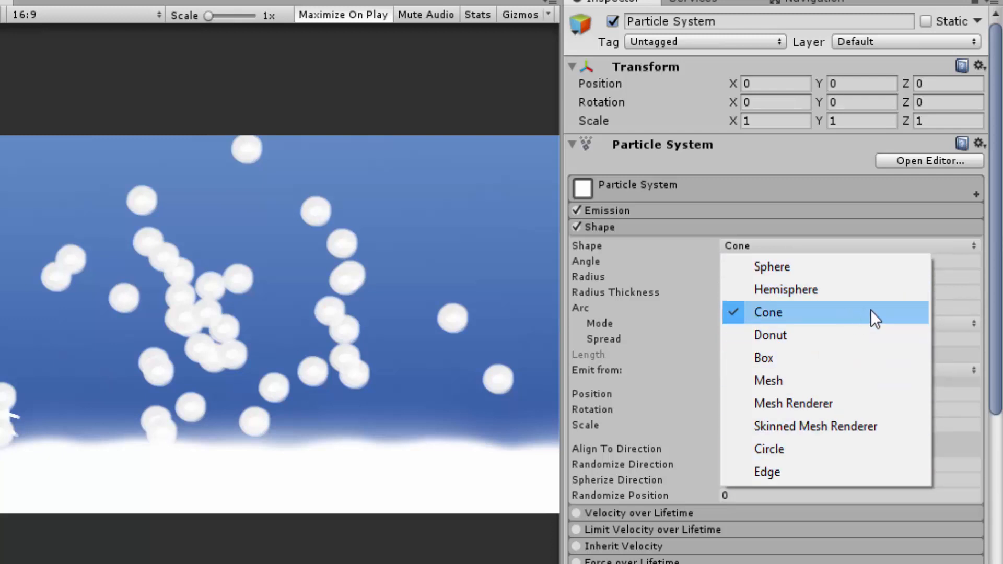
{"action": "left_click", "coordinate": [768, 312]}
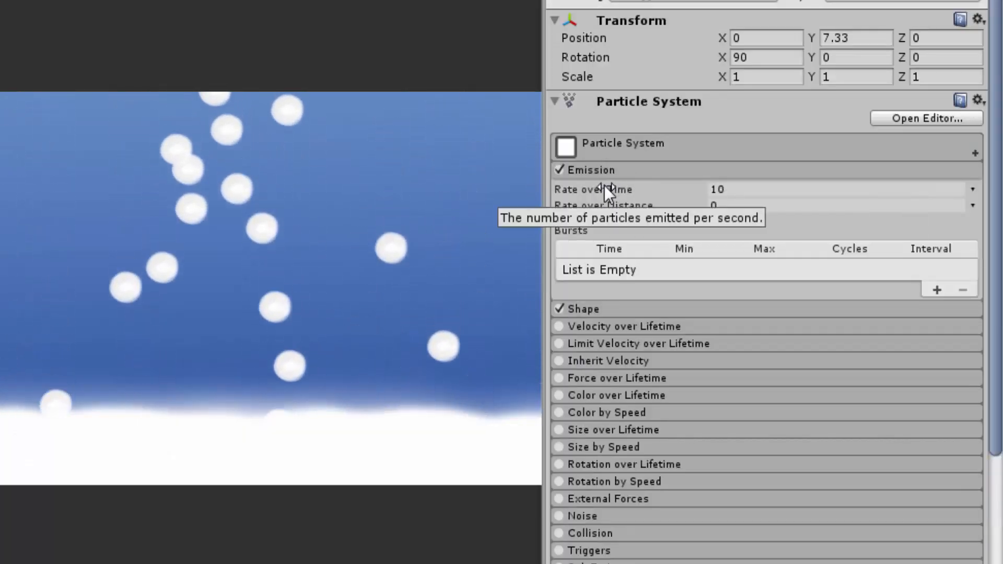
{"action": "mouse_move", "coordinate": [483, 154]}
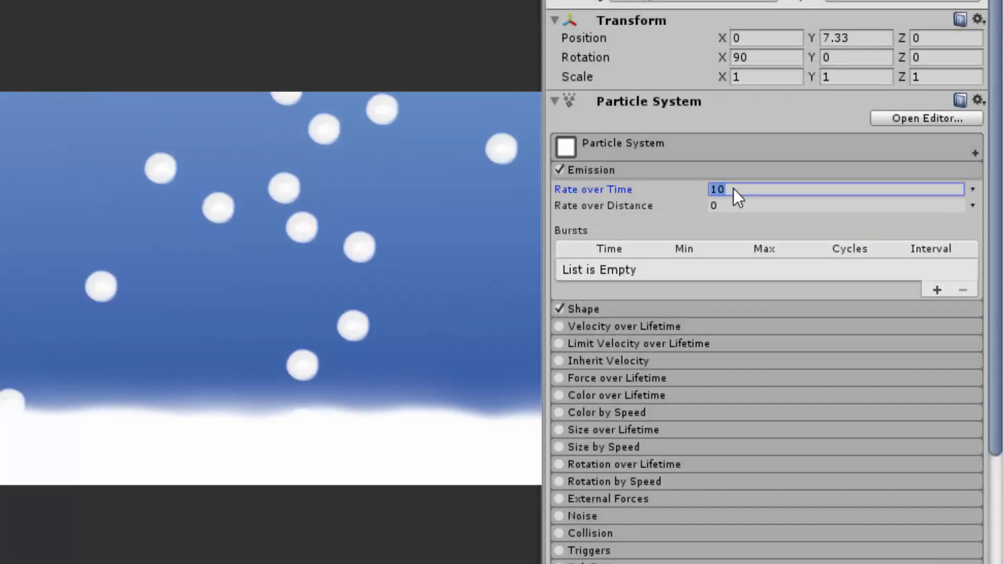
Set the Emission Rate over Time to 30 particles per second
{"action": "type", "text": "30"}
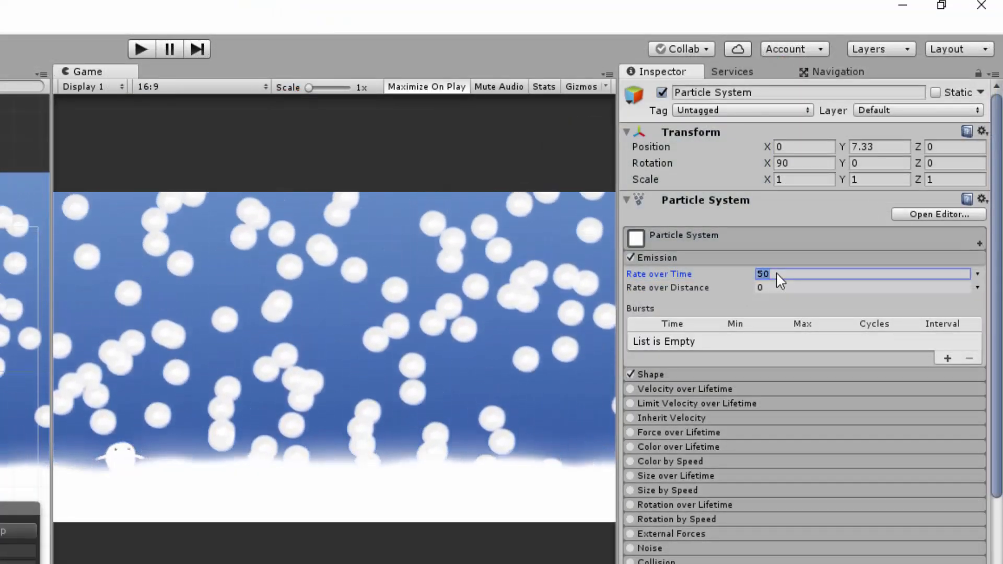
{"action": "type", "text": "30"}
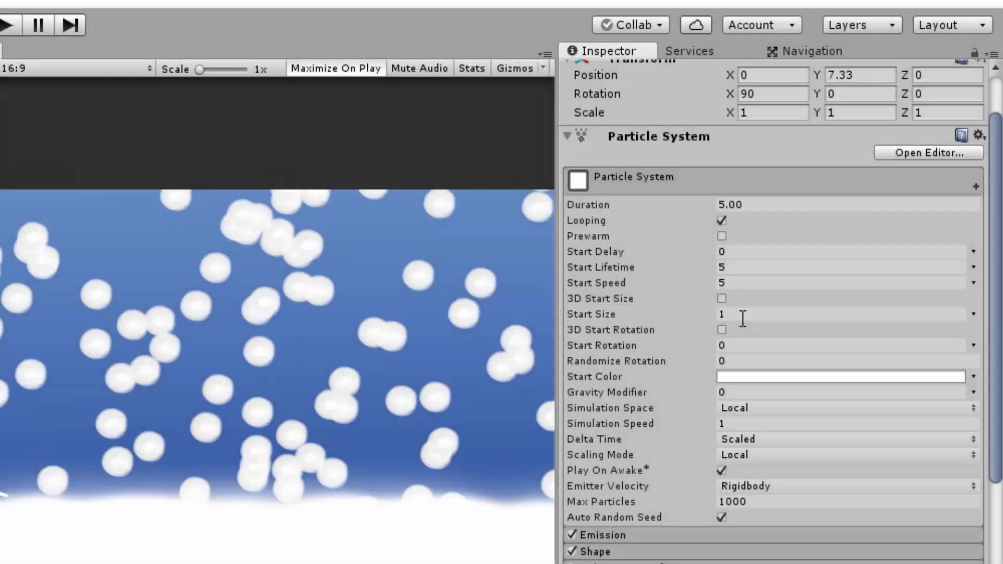
Make Start Size random between two constants, 0.1 and 0.25
{"action": "type", "text": "0.5"}
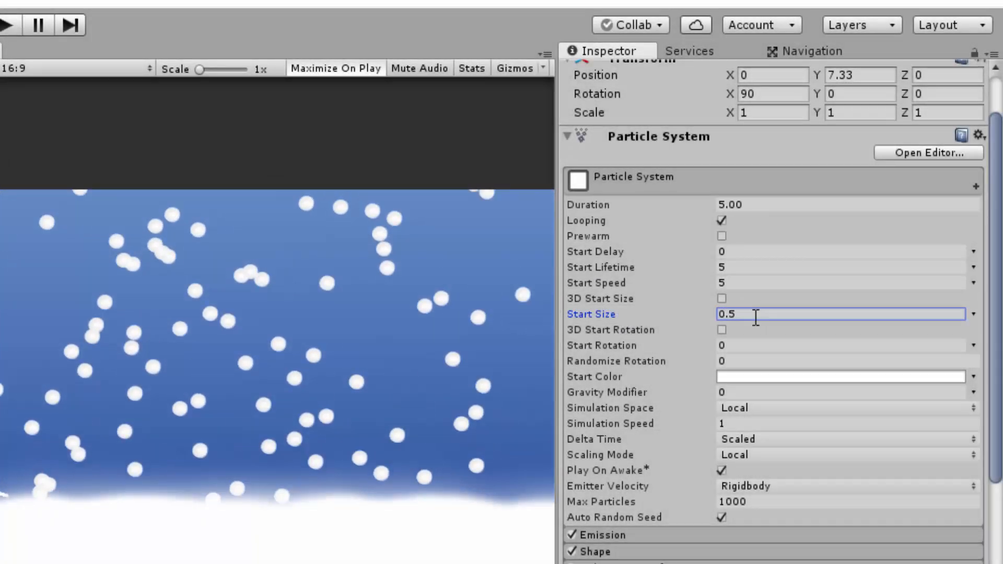
{"action": "type", "text": "0.1"}
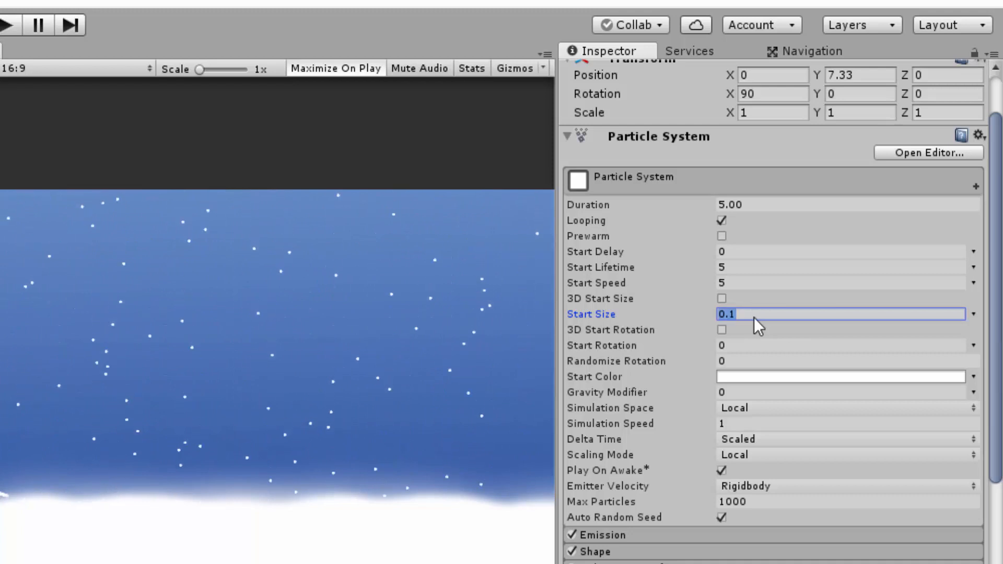
{"action": "type", "text": "0.3"}
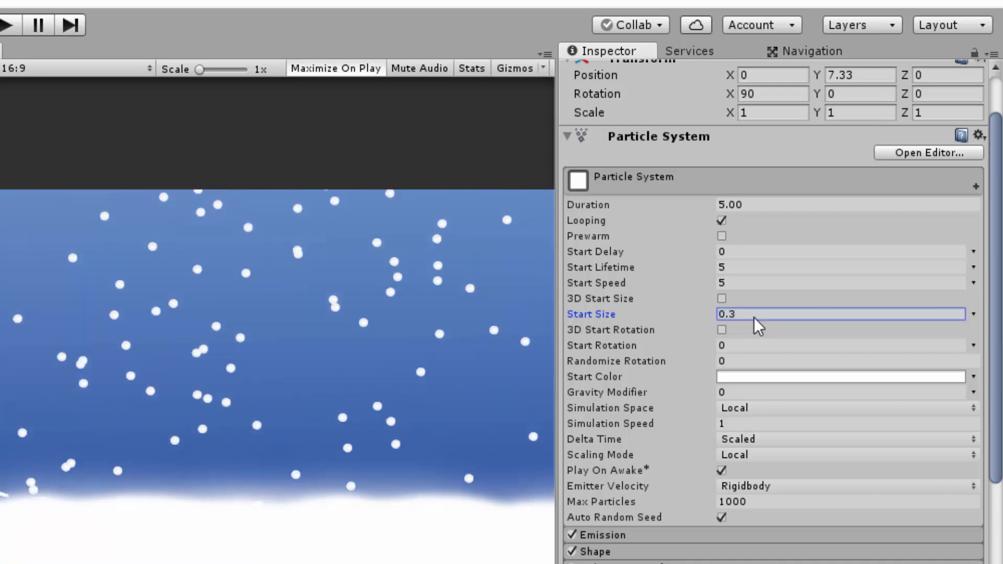
{"action": "mouse_move", "coordinate": [977, 321]}
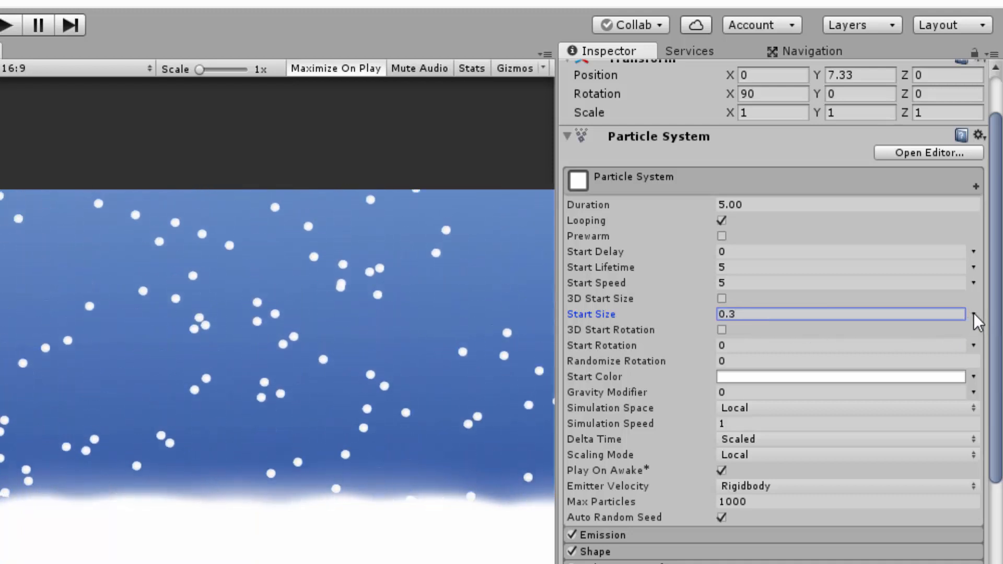
{"action": "left_click", "coordinate": [973, 314]}
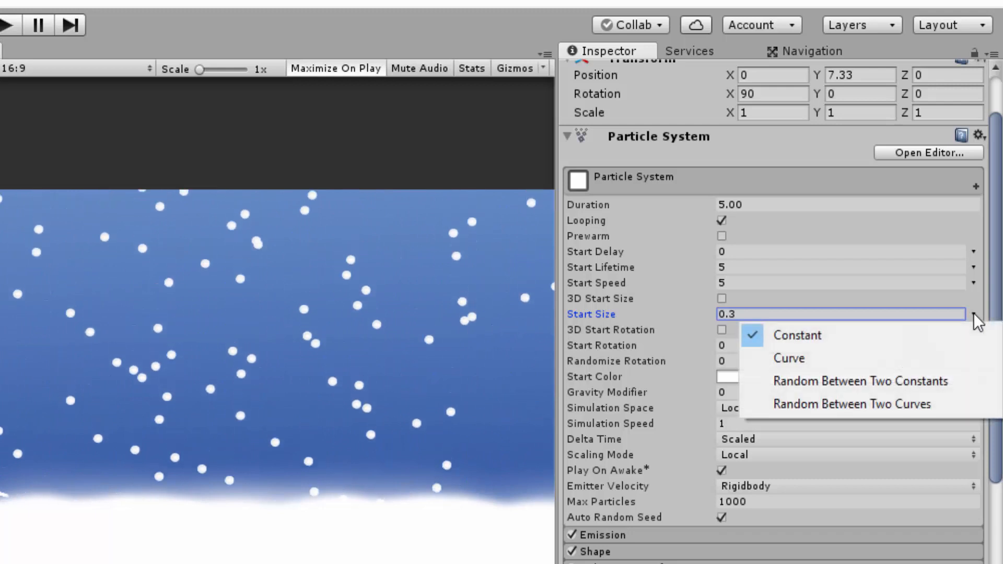
{"action": "mouse_move", "coordinate": [856, 393]}
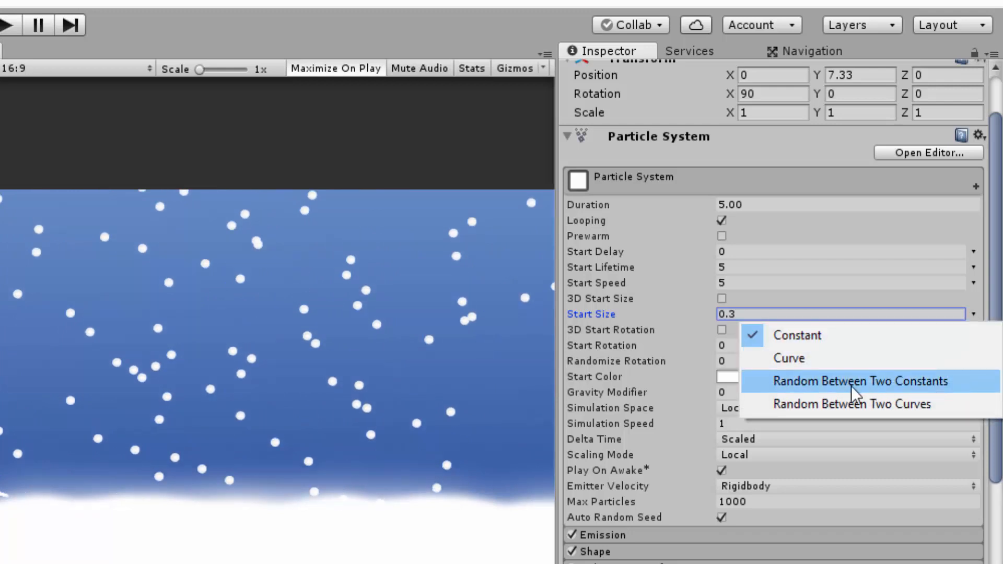
{"action": "left_click", "coordinate": [860, 382]}
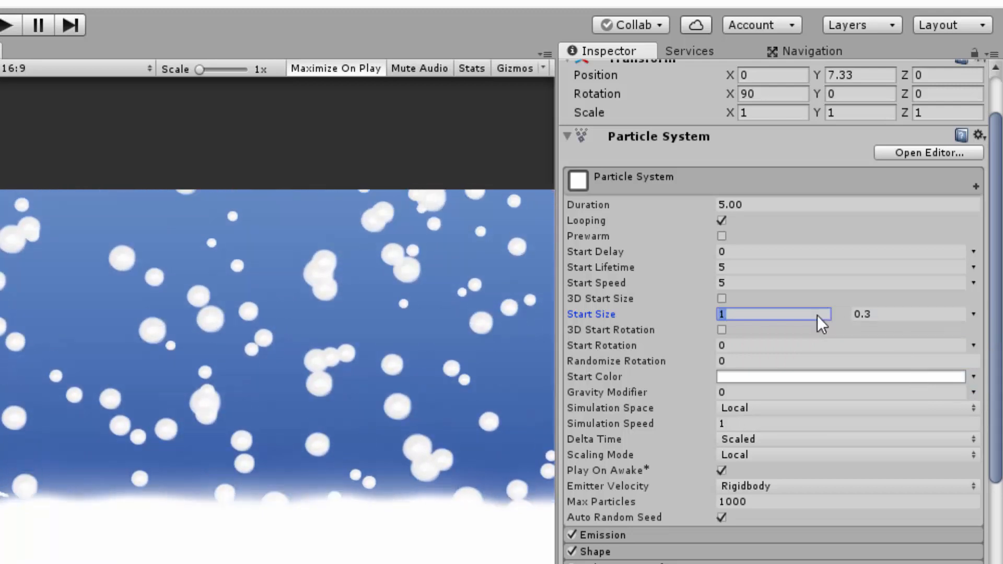
{"action": "left_click", "coordinate": [909, 314]}
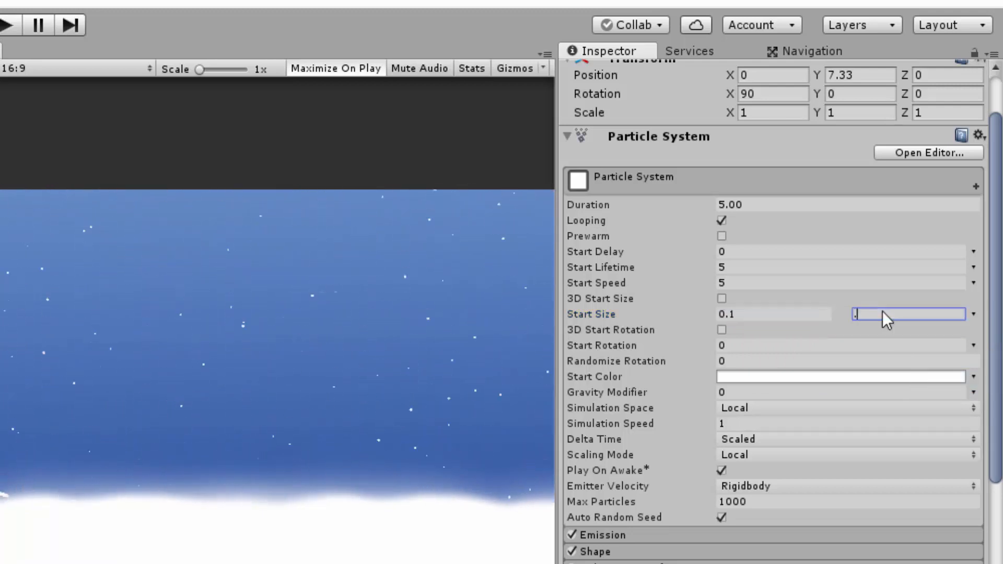
{"action": "type", "text": "0.25"}
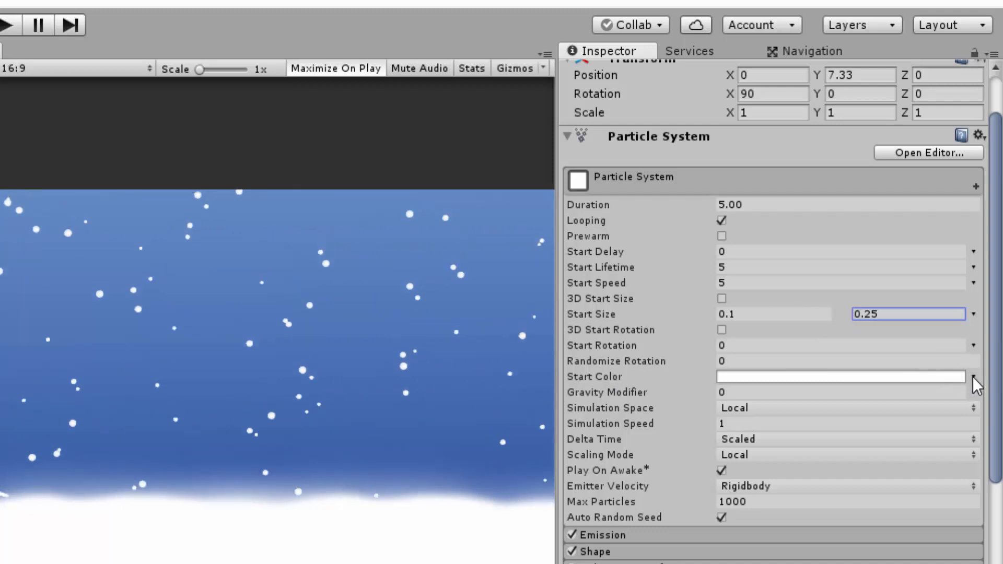
Vary the start colour between two whites, one translucent with alpha about 71
{"action": "left_click", "coordinate": [985, 377]}
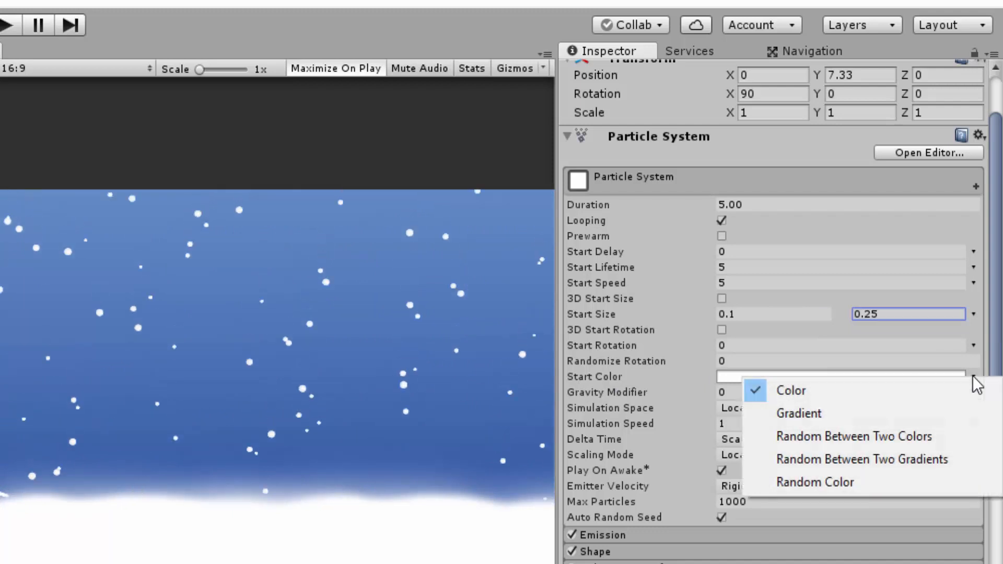
{"action": "left_click", "coordinate": [792, 389]}
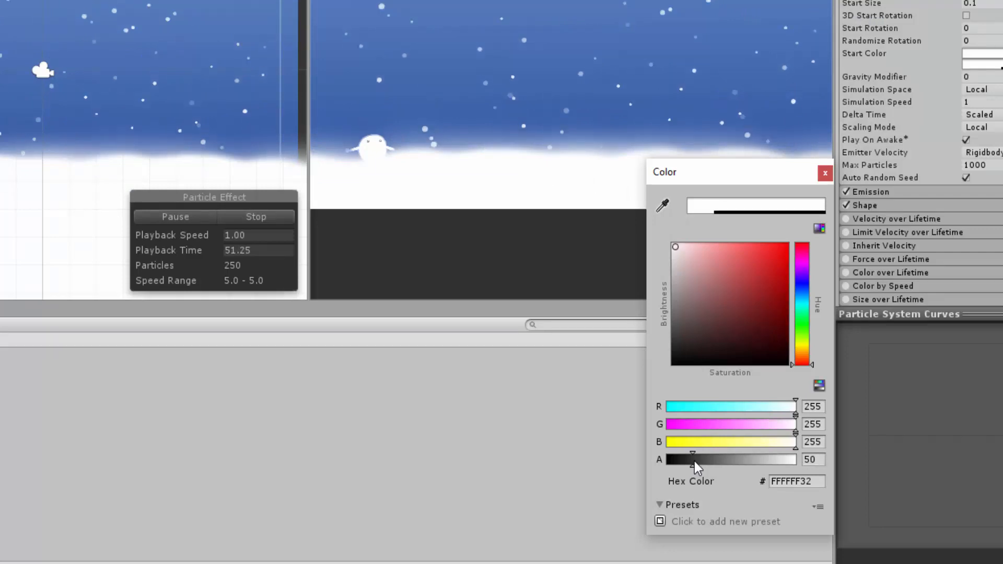
{"action": "left_click_drag", "start_coordinate": [693, 460], "coordinate": [703, 459]}
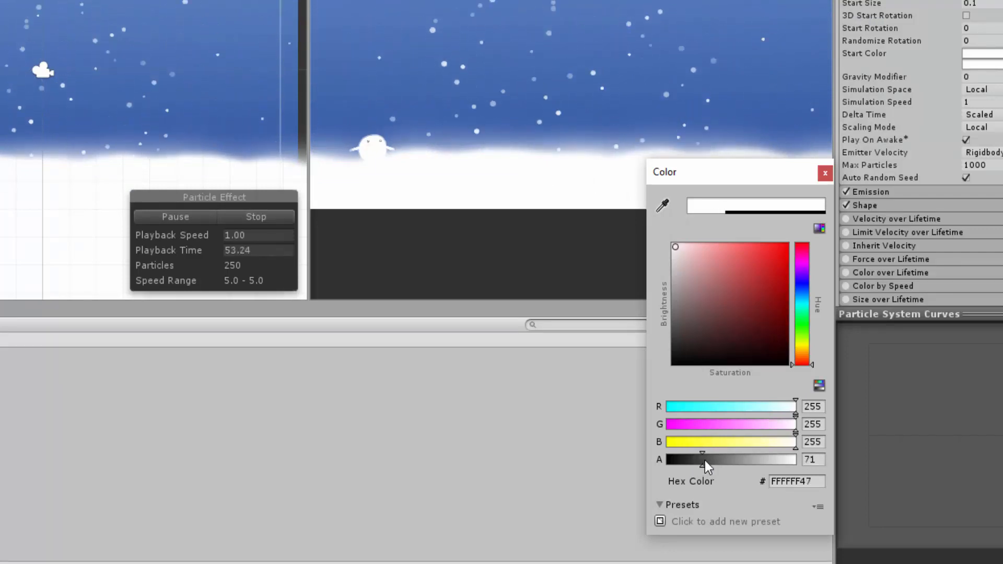
{"action": "left_click", "coordinate": [826, 173]}
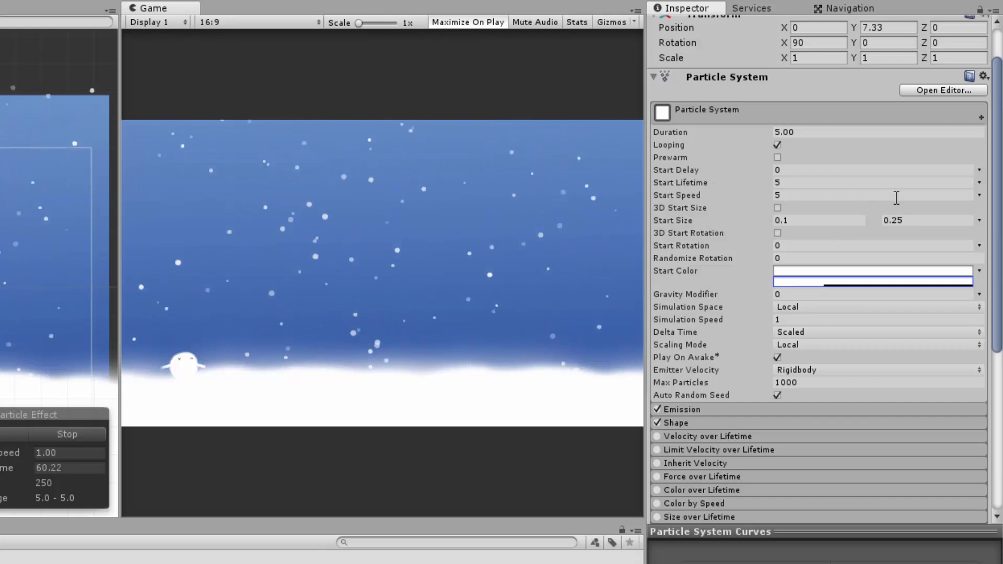
Make Start Speed random between two constants, 1 and 2
{"action": "left_click", "coordinate": [980, 221]}
{"action": "type", "text": "1"}
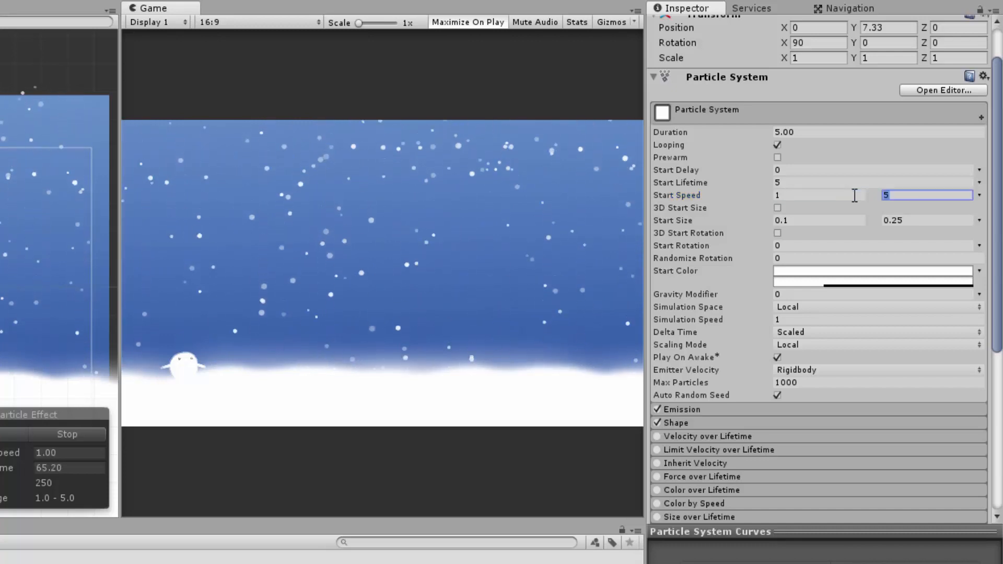
{"action": "type", "text": "2"}
{"action": "type", "text": "0.1"}
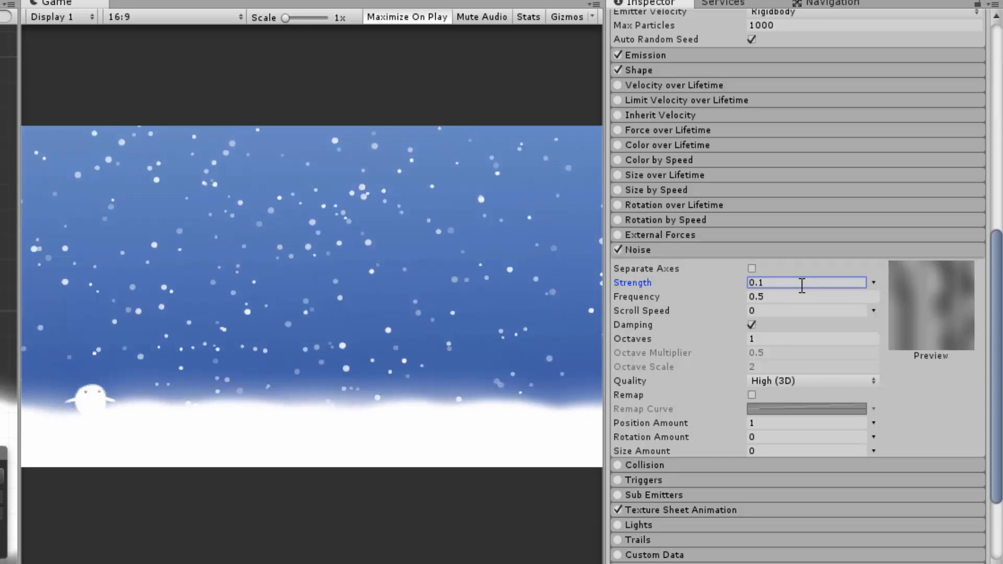
Enable Noise on the snow with strength 0.1 so flakes drift
{"action": "left_click", "coordinate": [483, 32]}
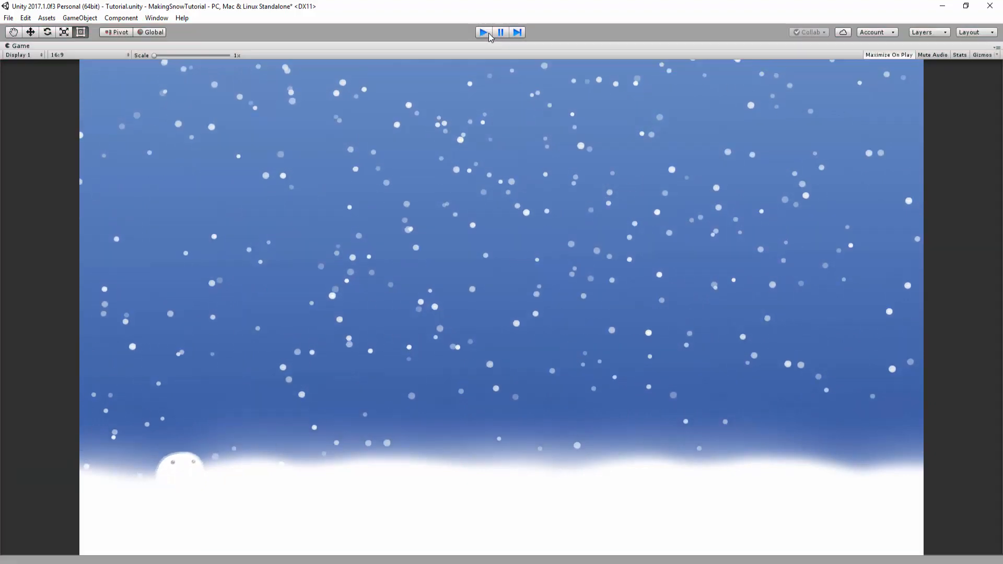
Stop the preview and enable Prewarm so snow is already falling at start
{"action": "left_click", "coordinate": [482, 33]}
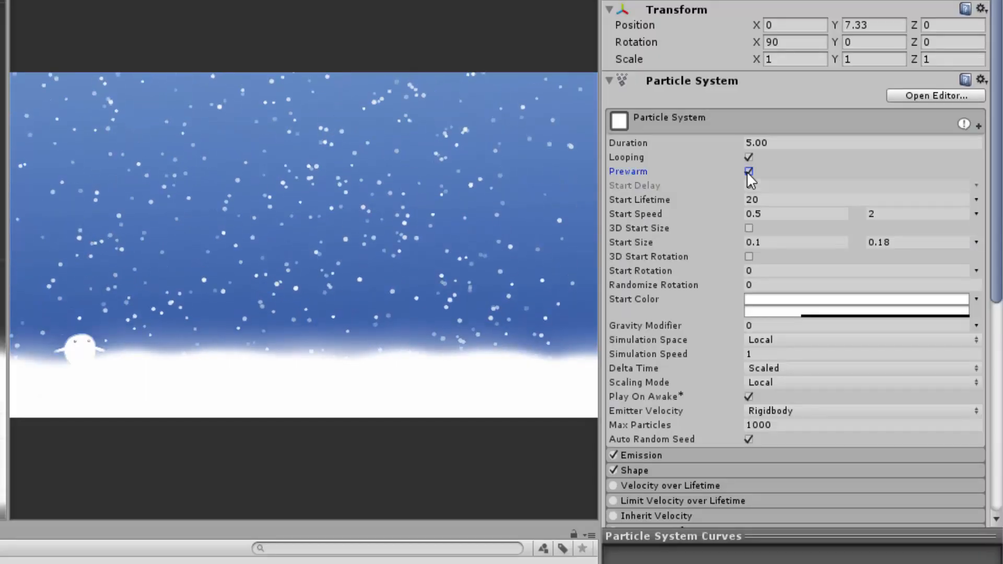
{"action": "left_click", "coordinate": [483, 33]}
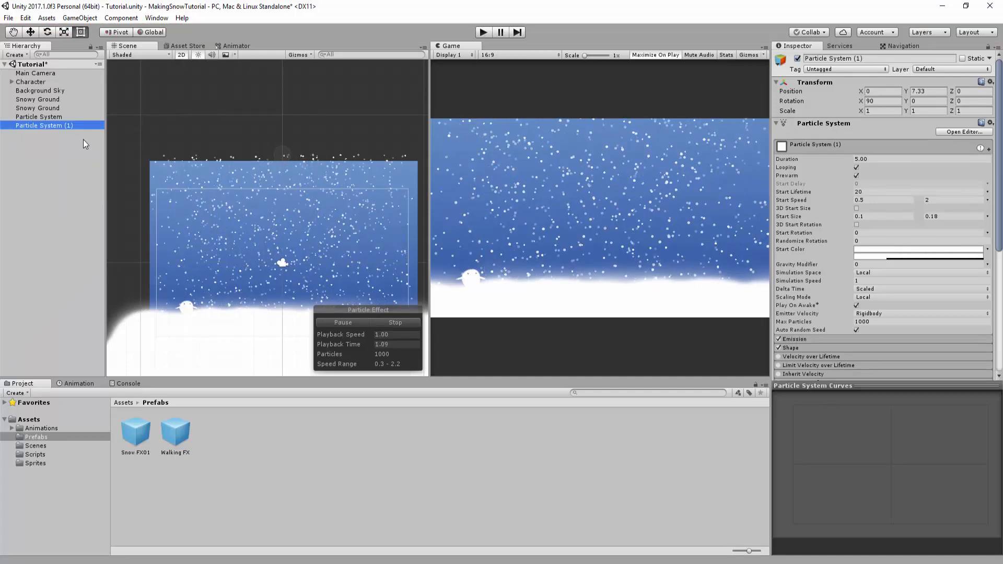
Rename the duplicate to Particle System2 and assign the flake sprite to its particles
{"action": "double_click", "coordinate": [44, 126]}
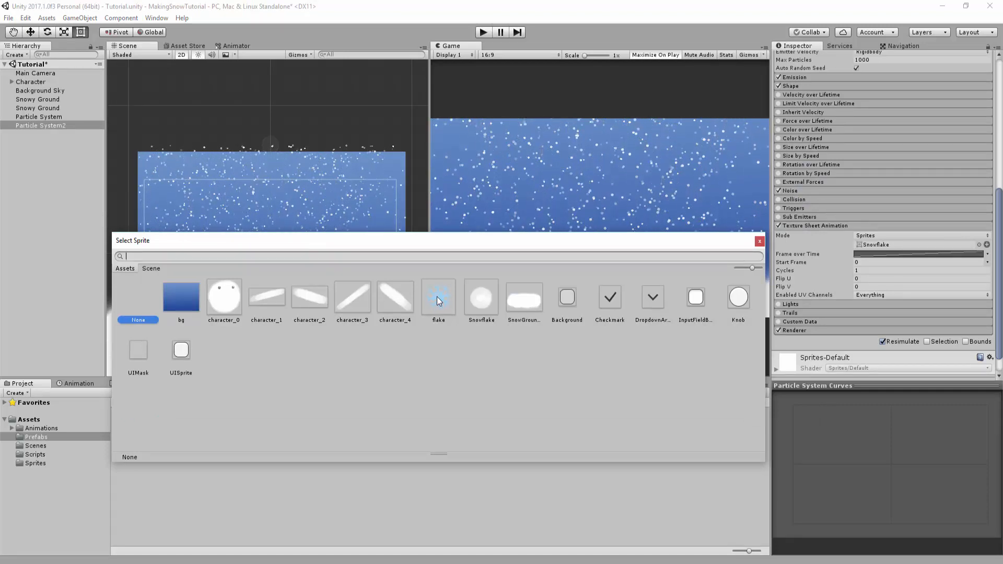
{"action": "left_click", "coordinate": [438, 296]}
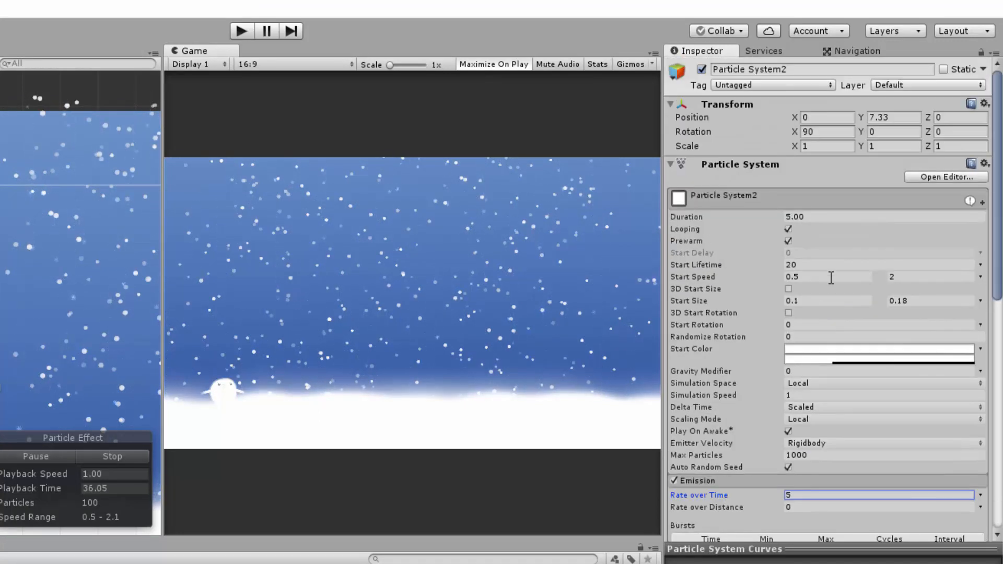
{"action": "mouse_move", "coordinate": [774, 307]}
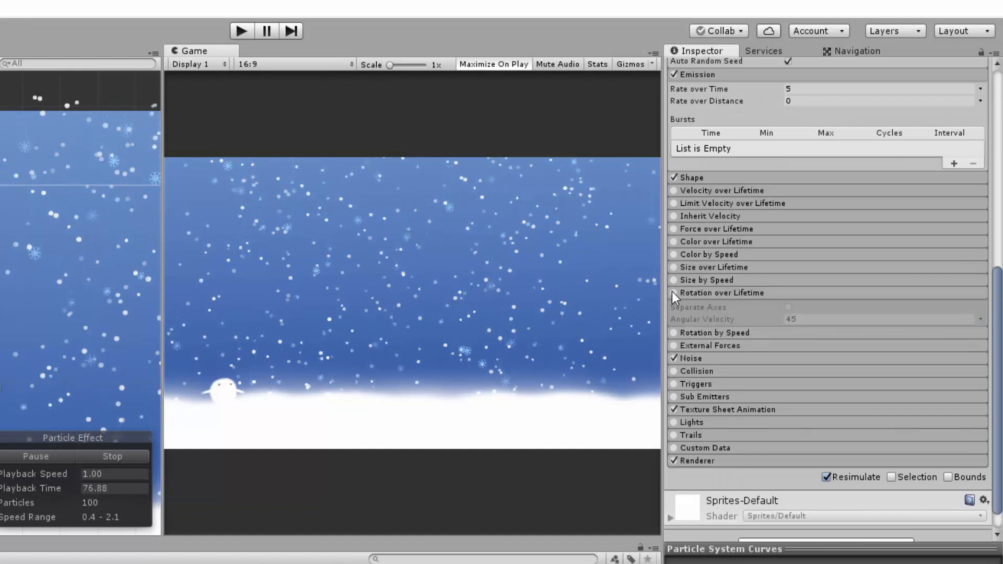
Enable Rotation over Lifetime with angular velocity 45 so flakes spin
{"action": "left_click", "coordinate": [671, 293]}
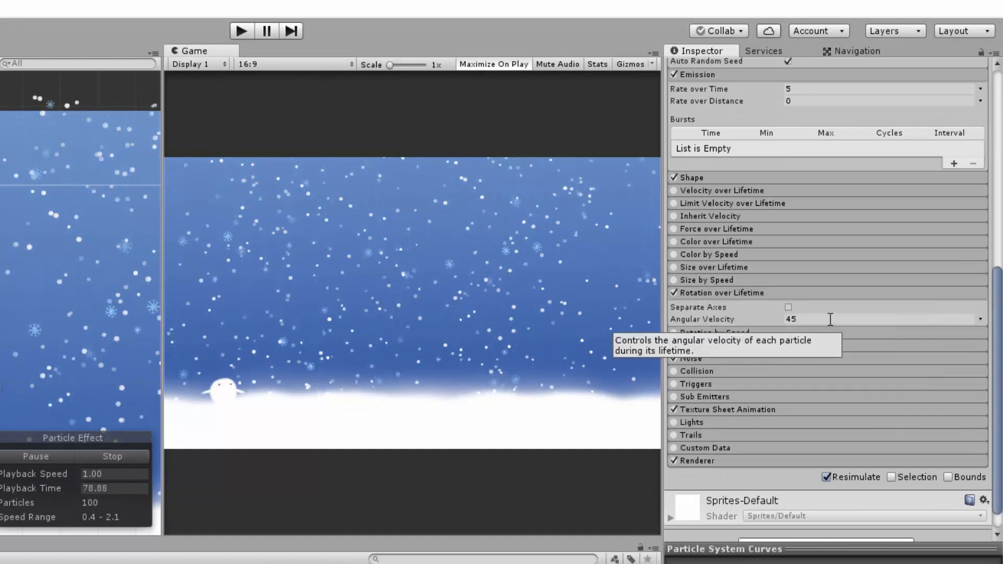